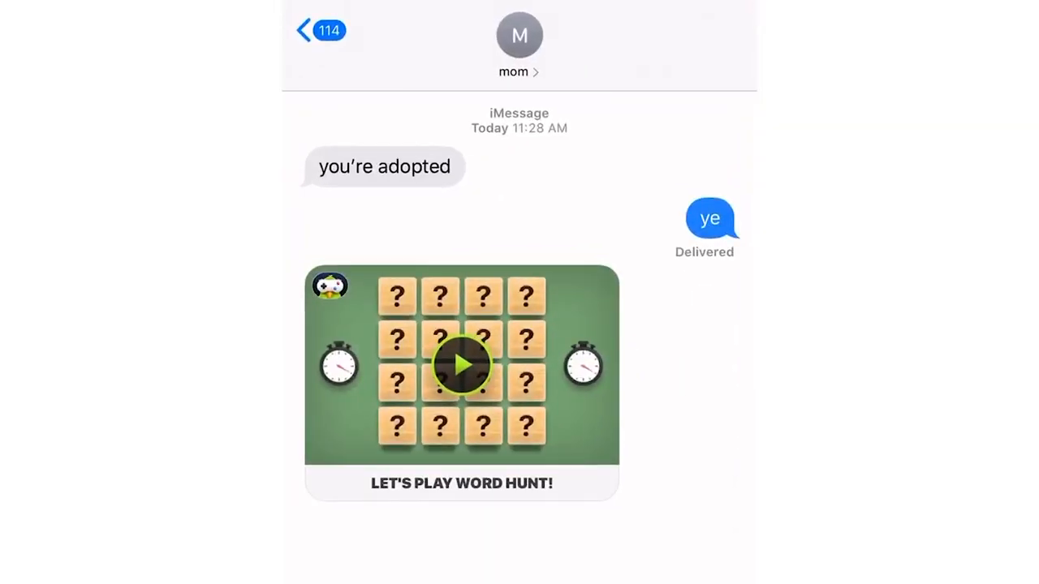
Step: Launch the Word Hunt game from the 'Let's play Word Hunt!' message so the 4x4 board appears
click(462, 365)
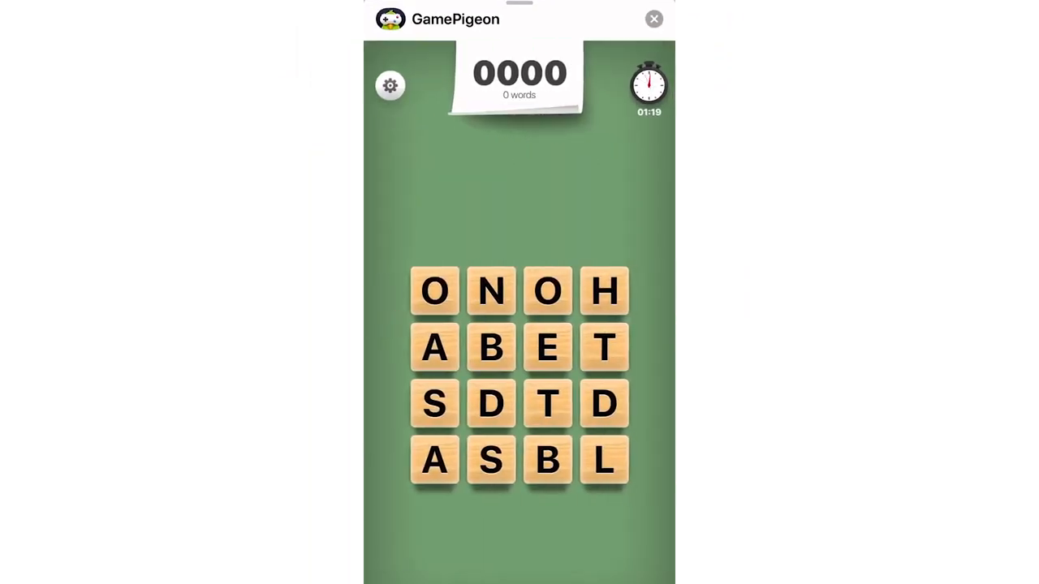
drag(490, 348, 547, 347)
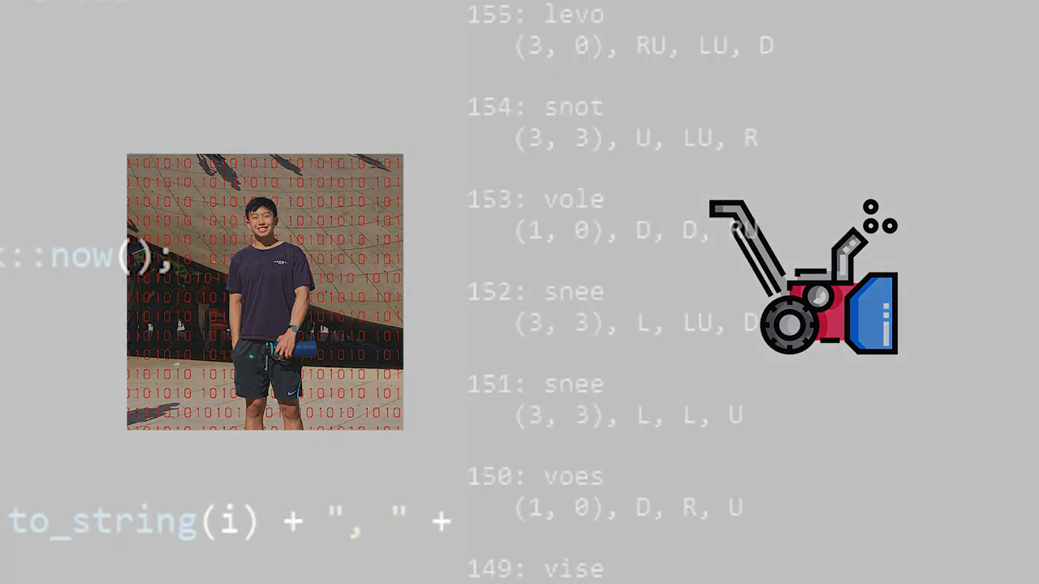
Step: Scroll the page while moving to the Google search home page in Chrome
scroll(down, 3)
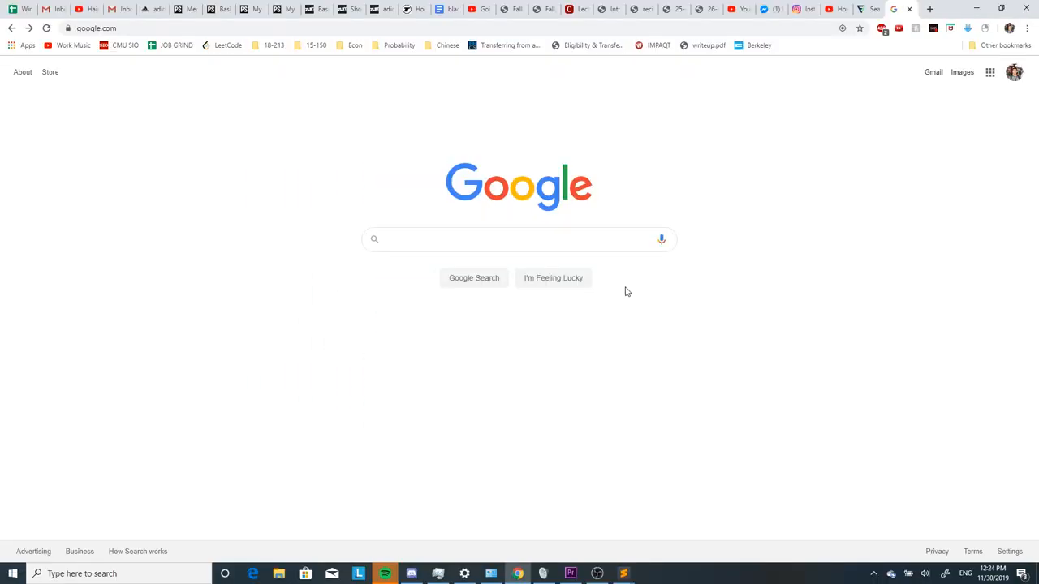
Step: Find an English word list, view its raw text, and bring it into 470kwords.txt beside the solver
click(519, 238)
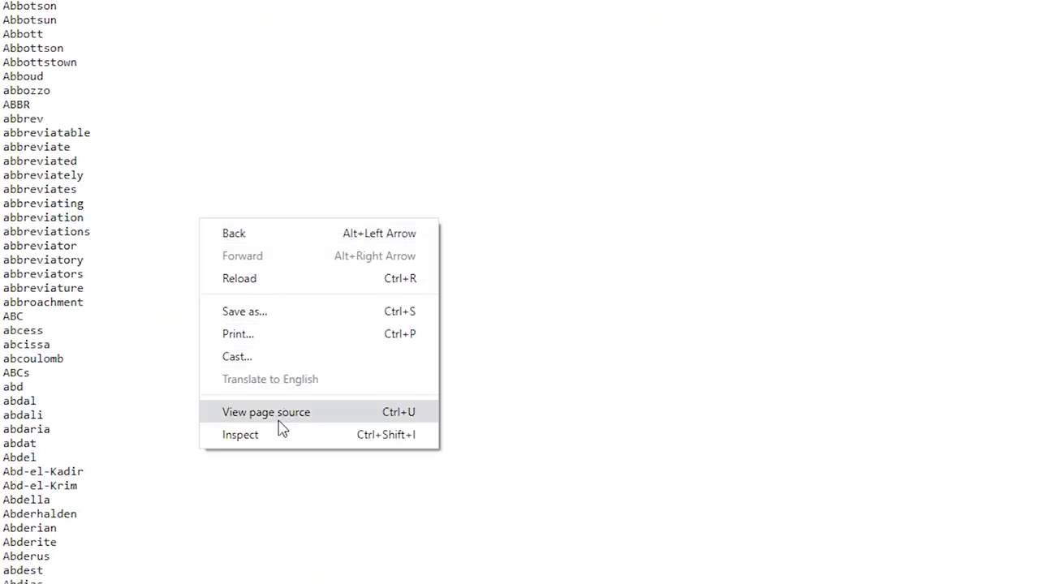
click(243, 312)
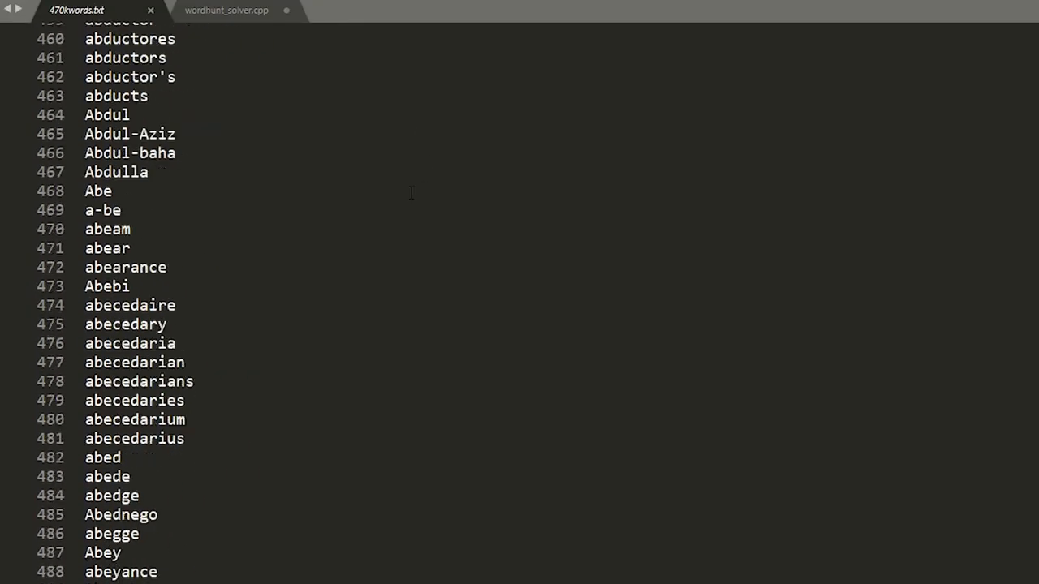
click(227, 10)
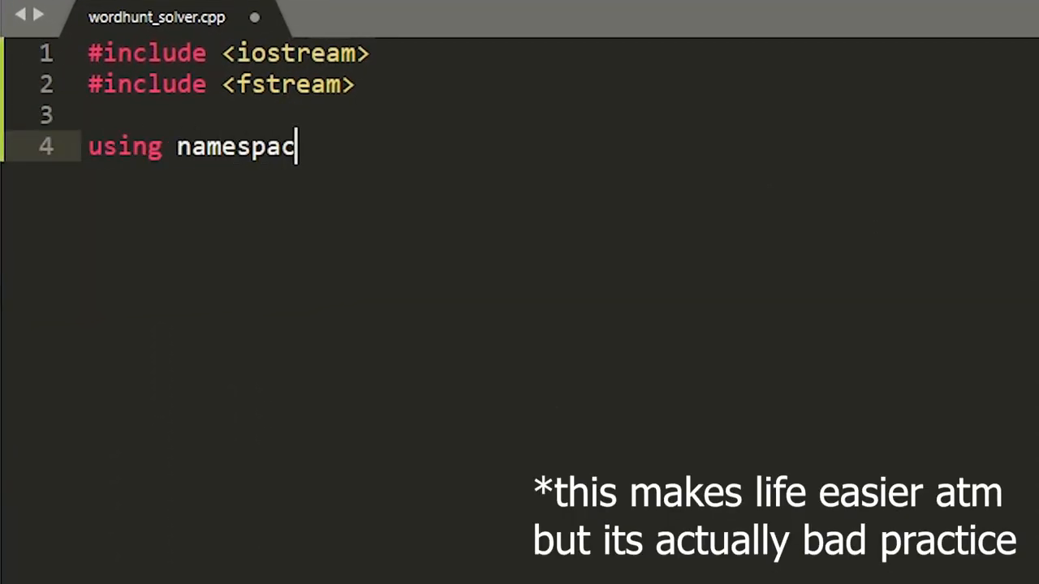
Step: Finish the 'using namespace std;' line after the iostream and fstream includes
text(e std;)
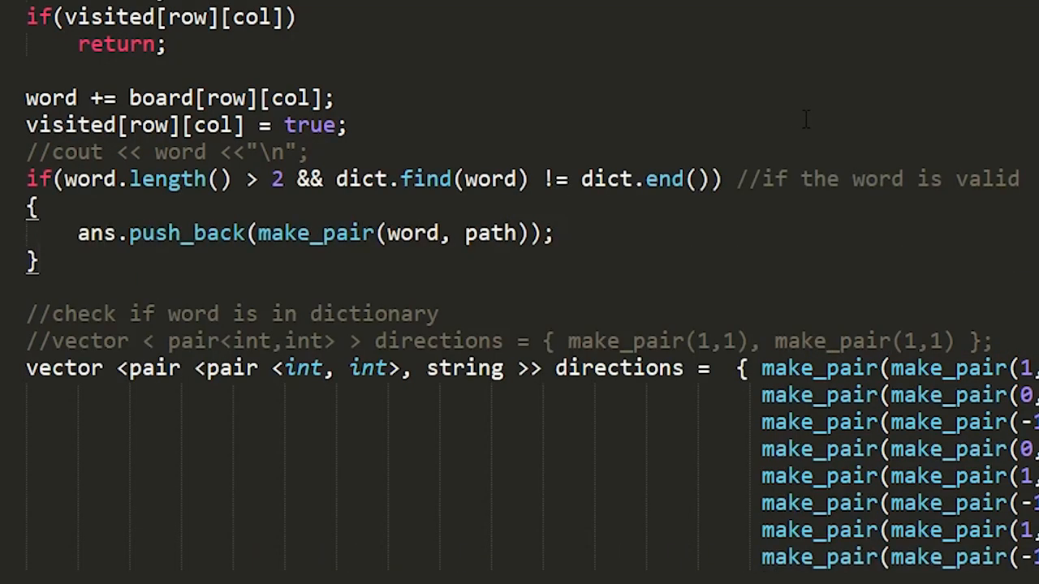
Step: Scroll through the recurse function and the directions vector of make_pair entries
scroll(down, 3)
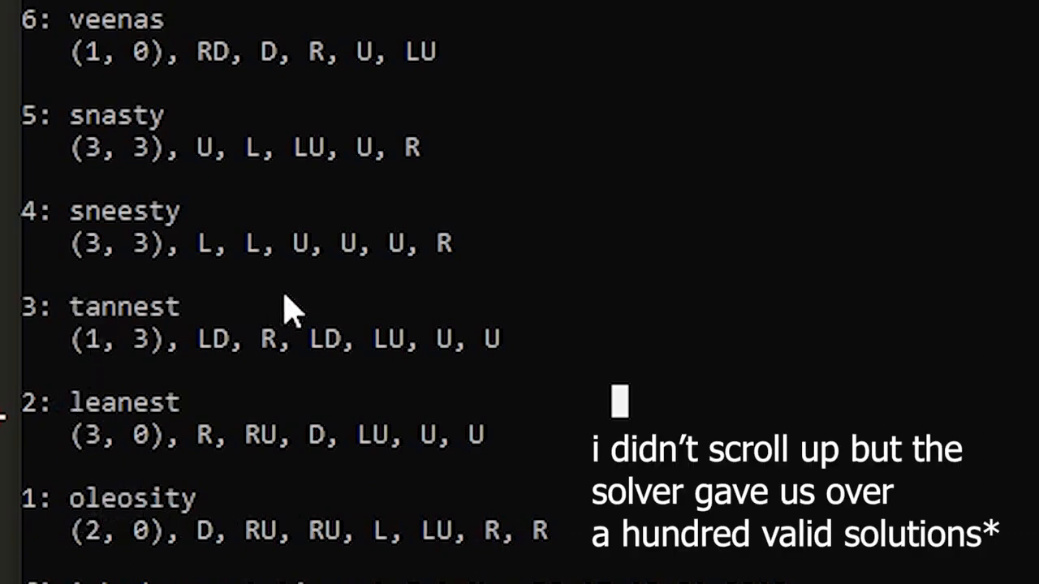
Step: Scroll the solver output listing valid words with starting cells and swipe paths
scroll(down, 3)
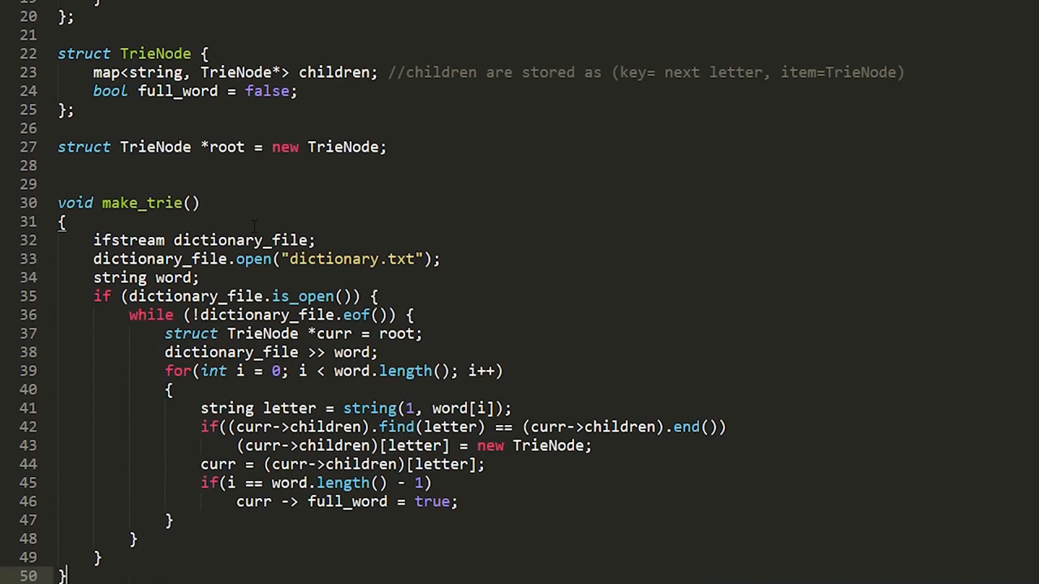
Step: Add the early 'return;' when node->children has no entry for the current letter
scroll(down, 3)
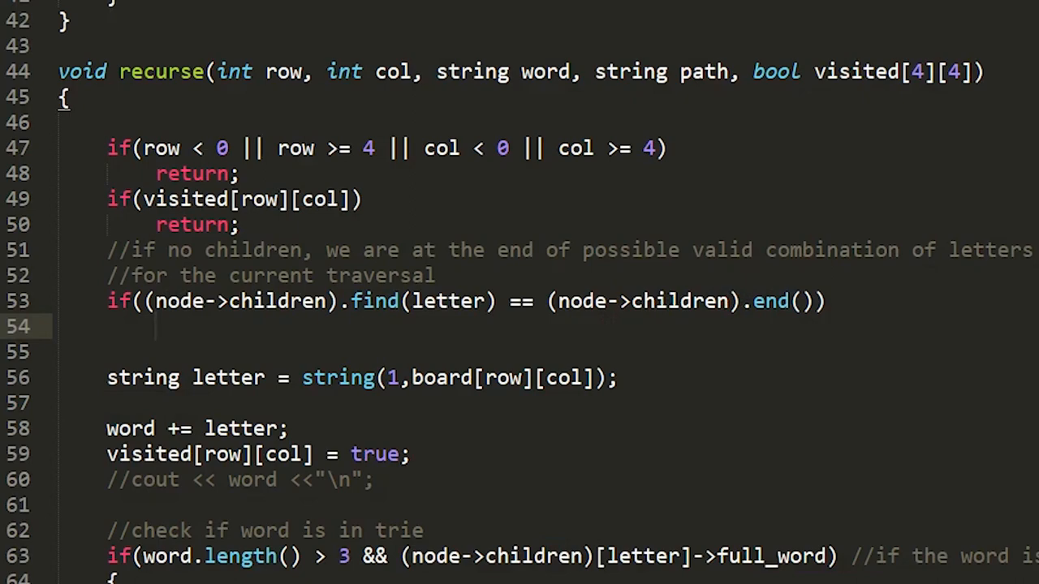
text(return;)
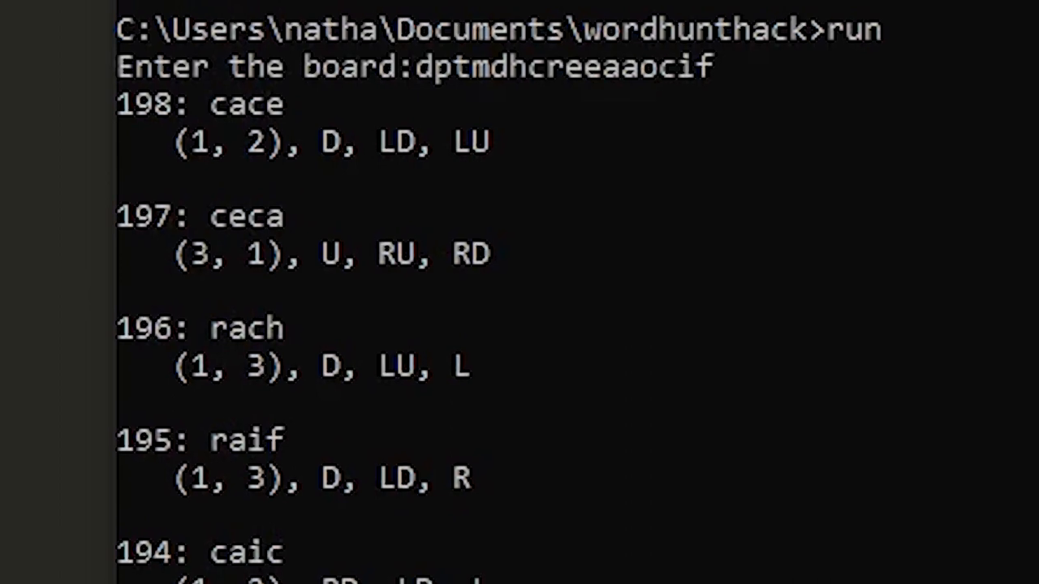
Step: Review the solved board, then start typing the new board's letters ('etn') at the solver prompt
scroll(down, 3)
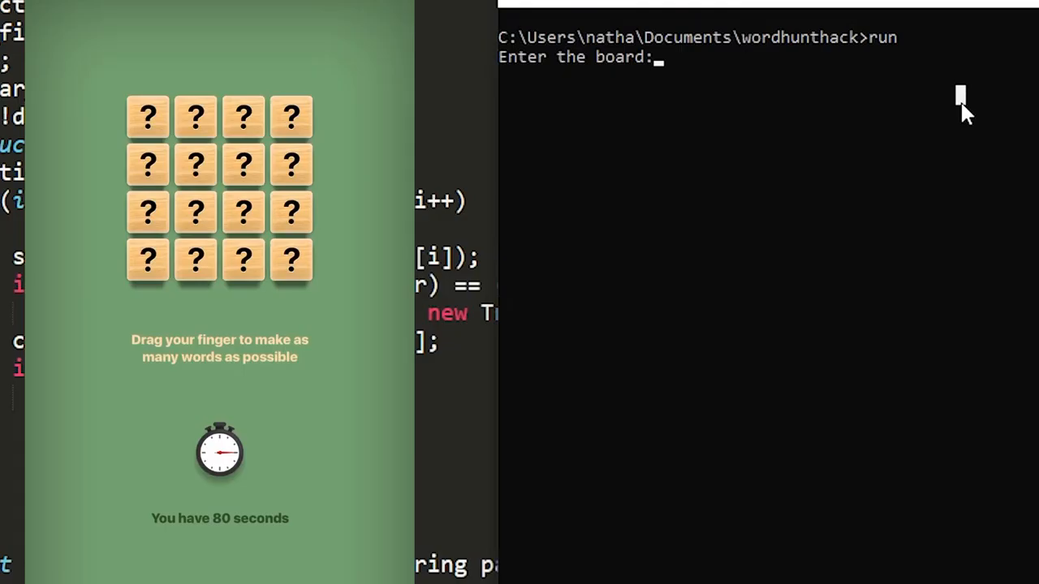
text(etn)
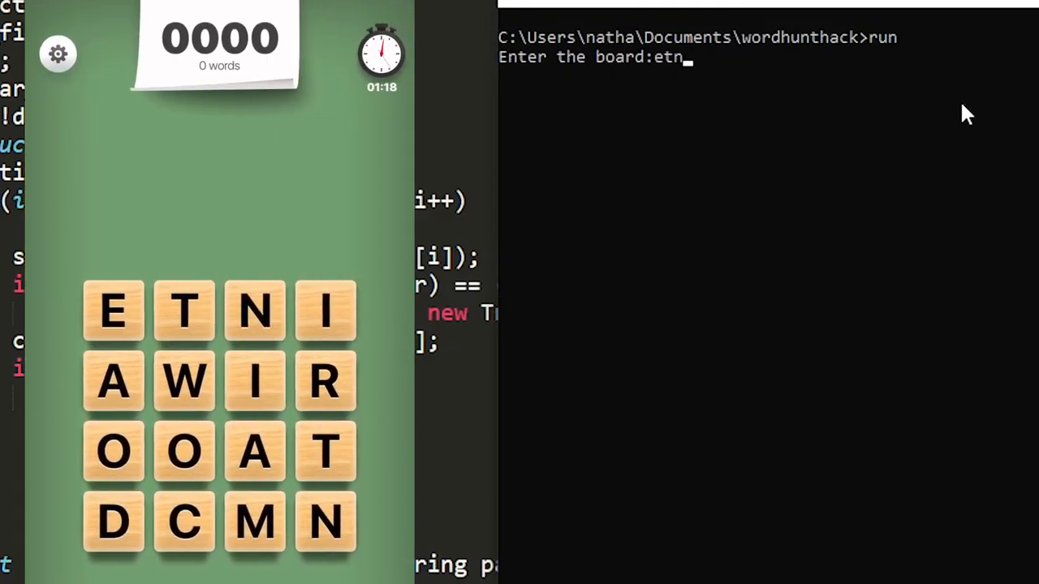